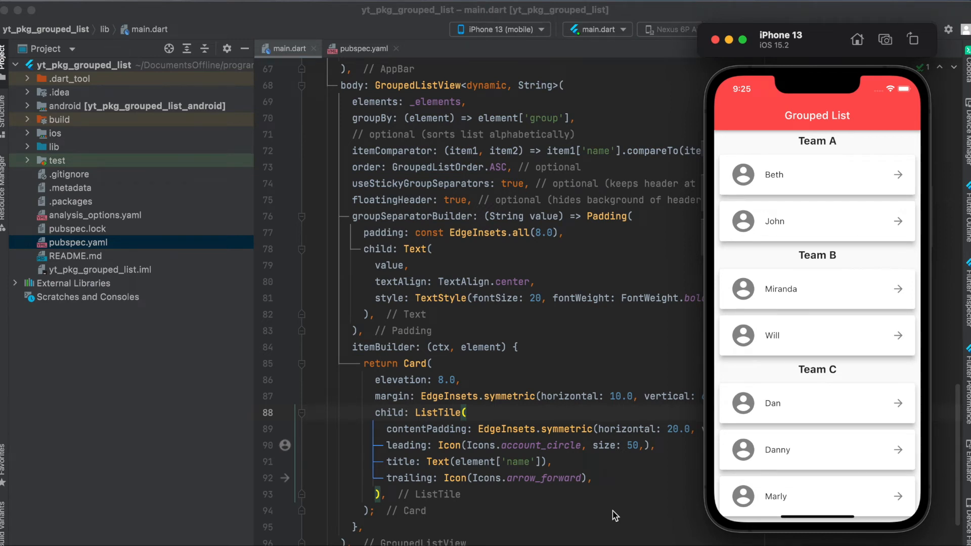
mouse_move(824, 217)
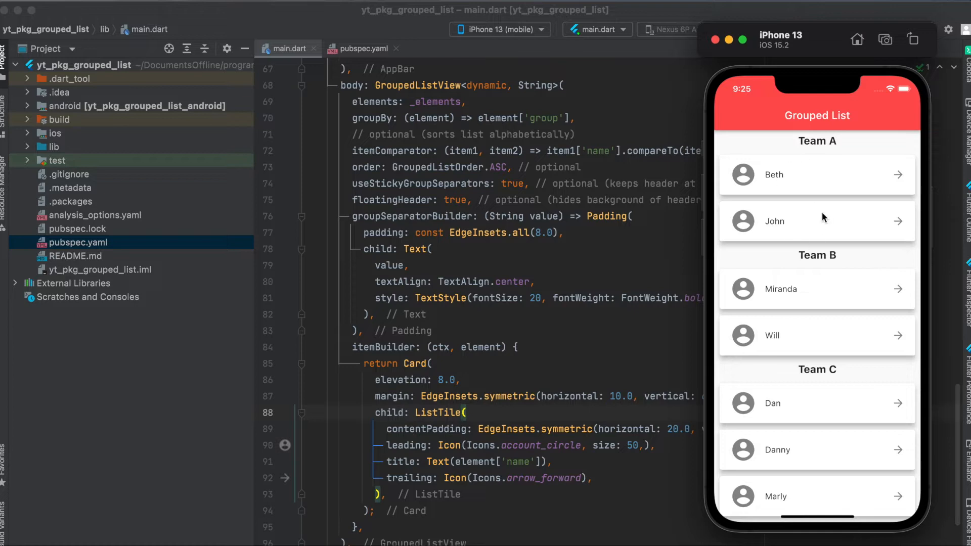
mouse_move(801, 171)
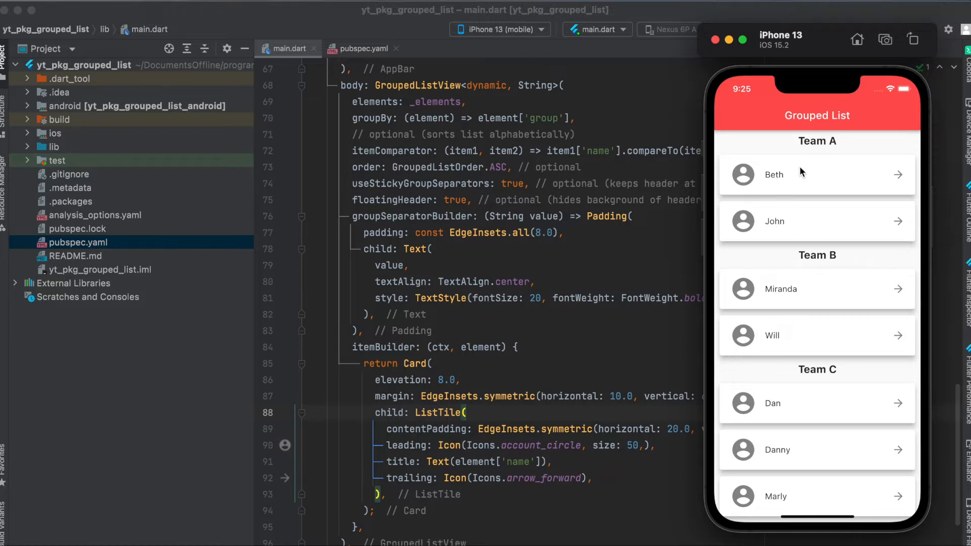
mouse_move(792, 236)
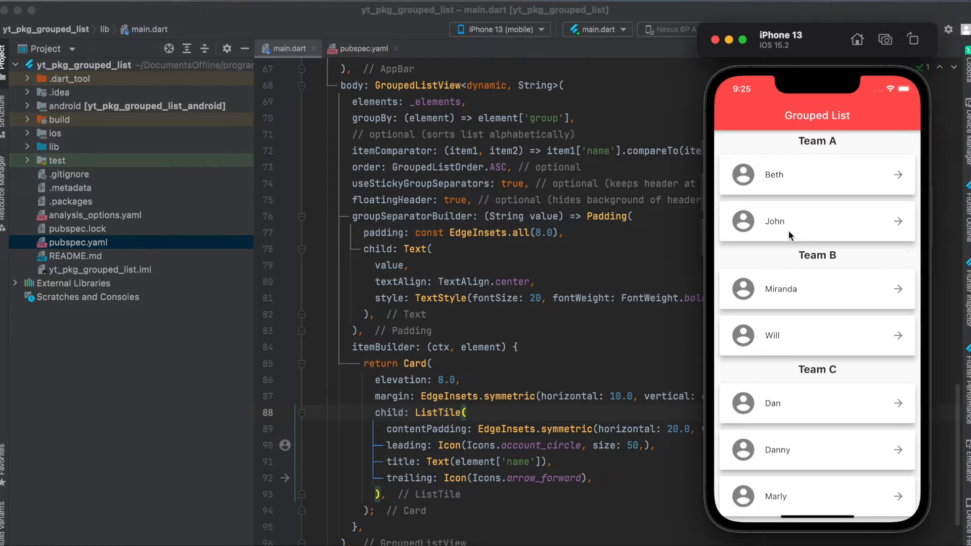
Step: Scroll through the GroupedListView code, check pubspec.yaml, then return to main.dart
scroll(down, 3)
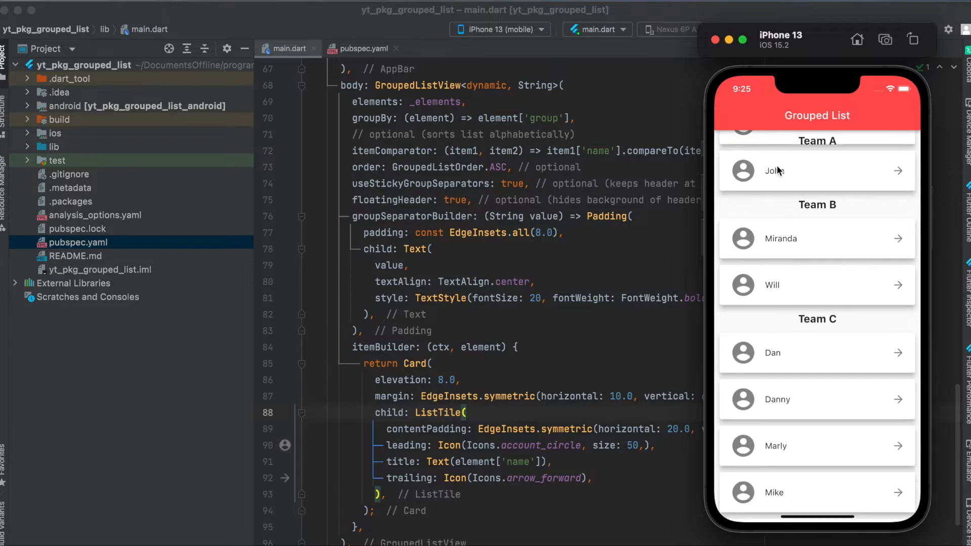
scroll(down, 3)
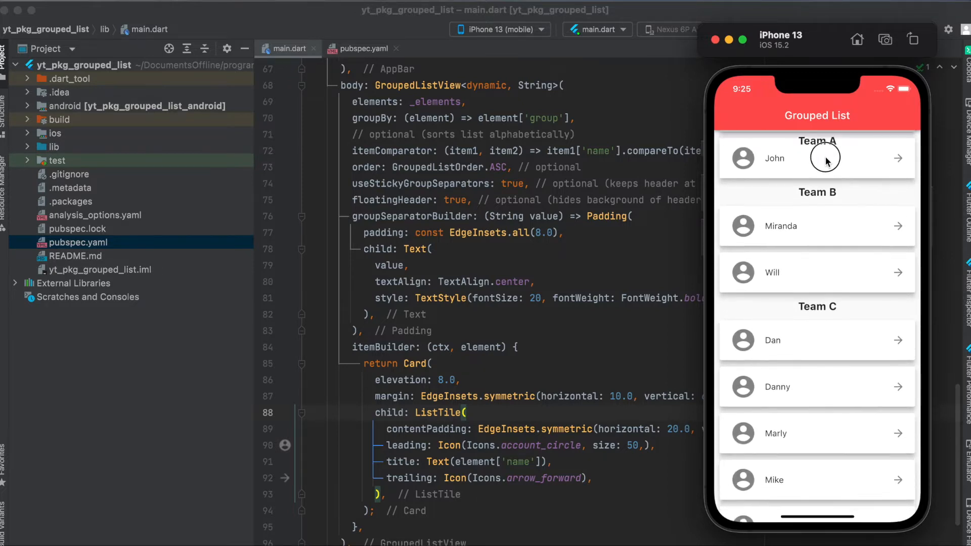
scroll(down, 3)
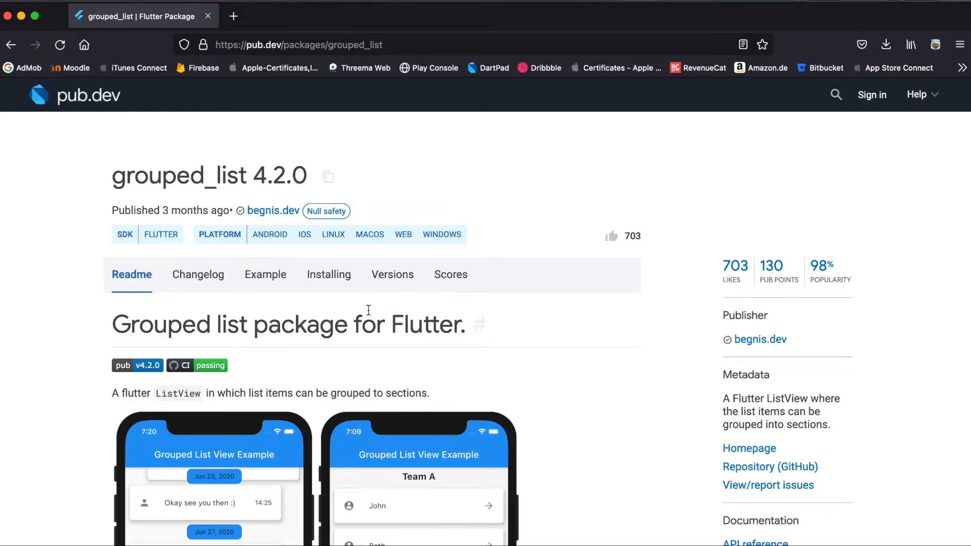
mouse_move(327, 177)
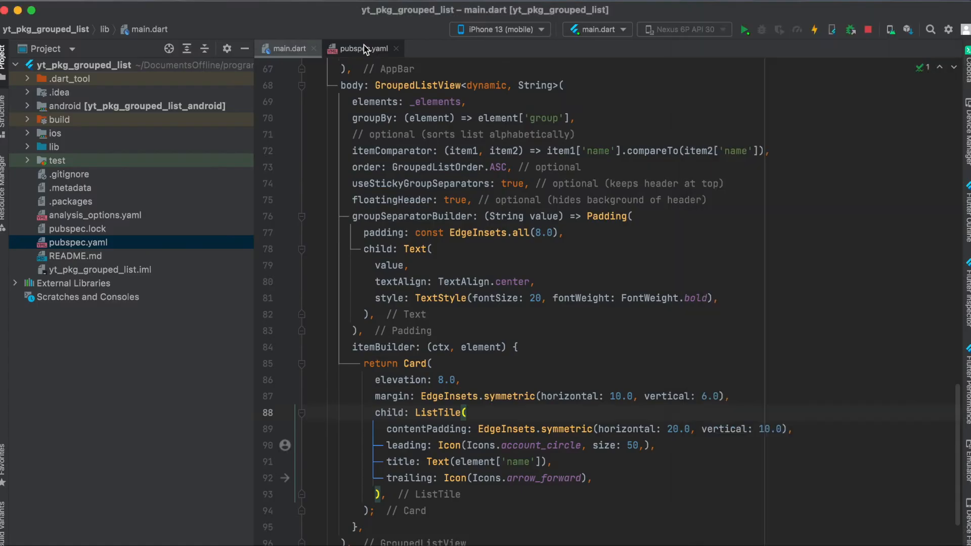
click(362, 49)
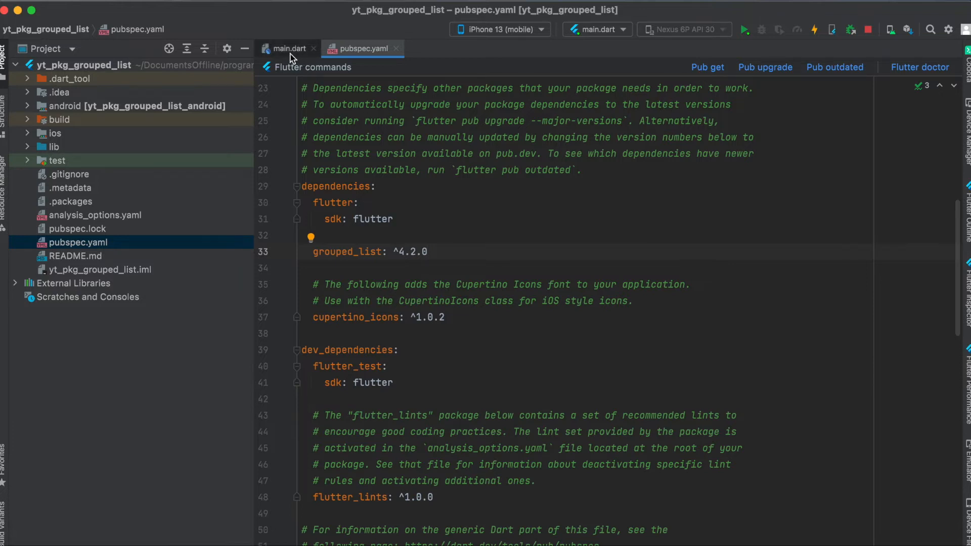
click(287, 49)
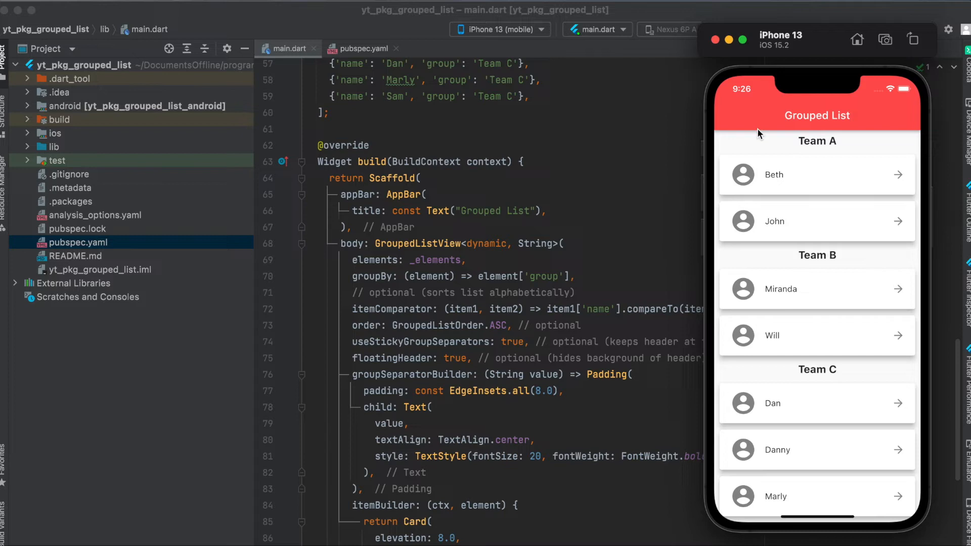
mouse_move(764, 126)
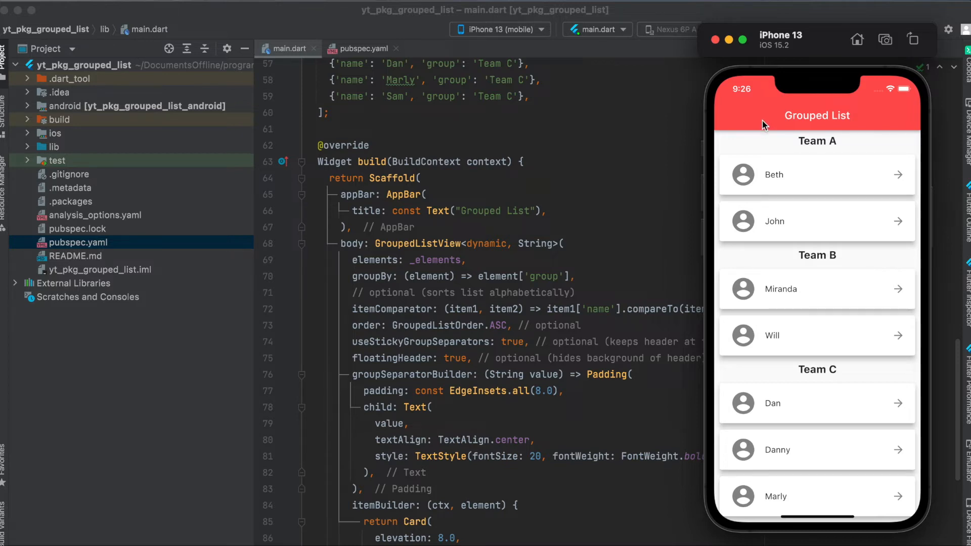
mouse_move(778, 168)
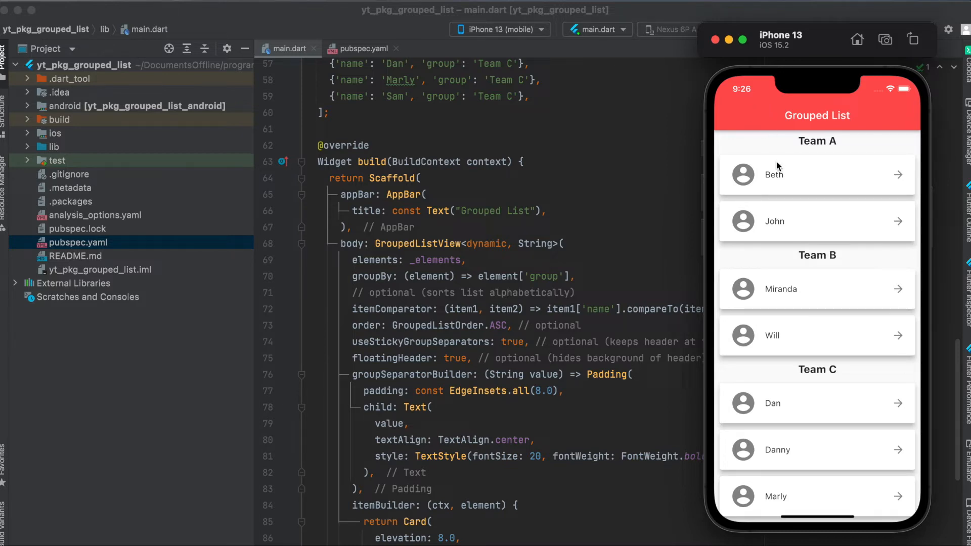
mouse_move(447, 246)
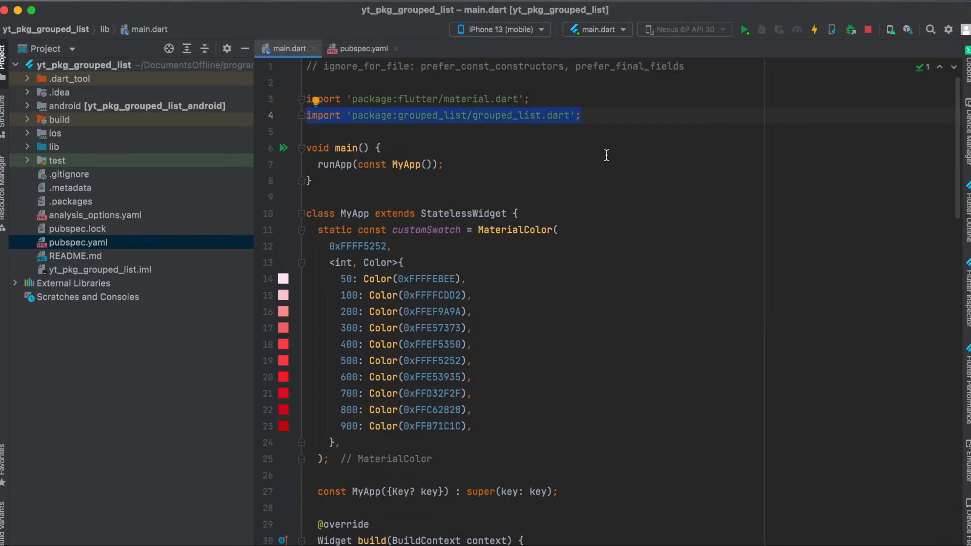
Step: Show the ASC and DESC autocomplete choices after GroupedListOrder
click(743, 29)
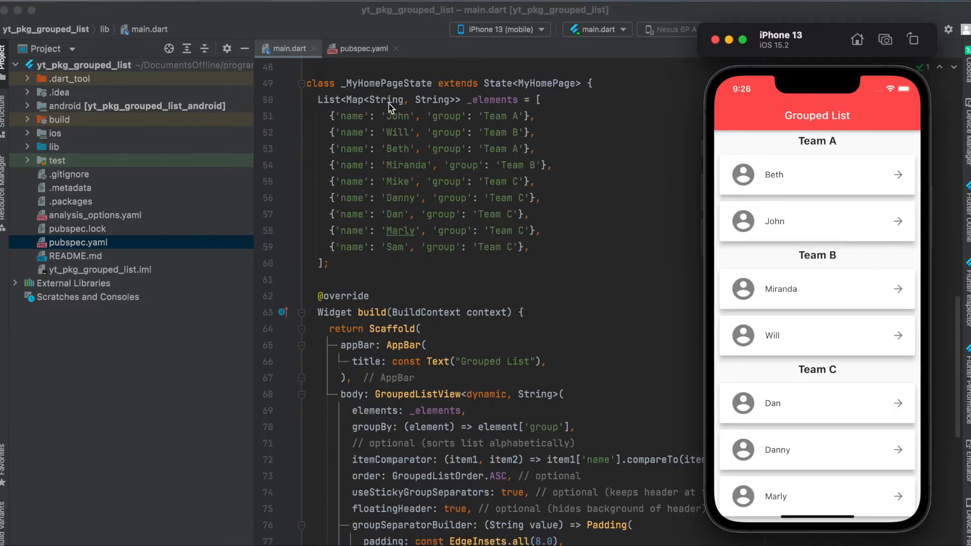
mouse_move(450, 122)
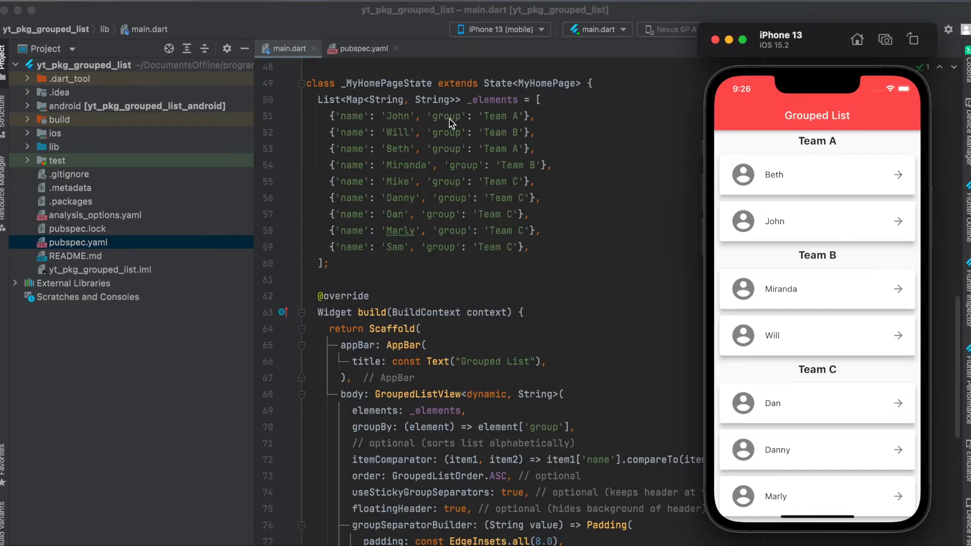
mouse_move(351, 127)
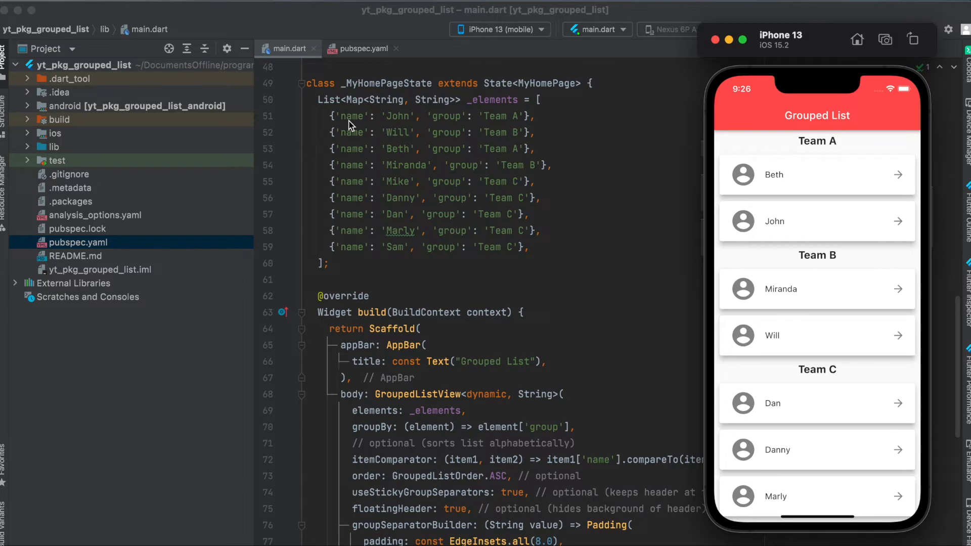
mouse_move(403, 124)
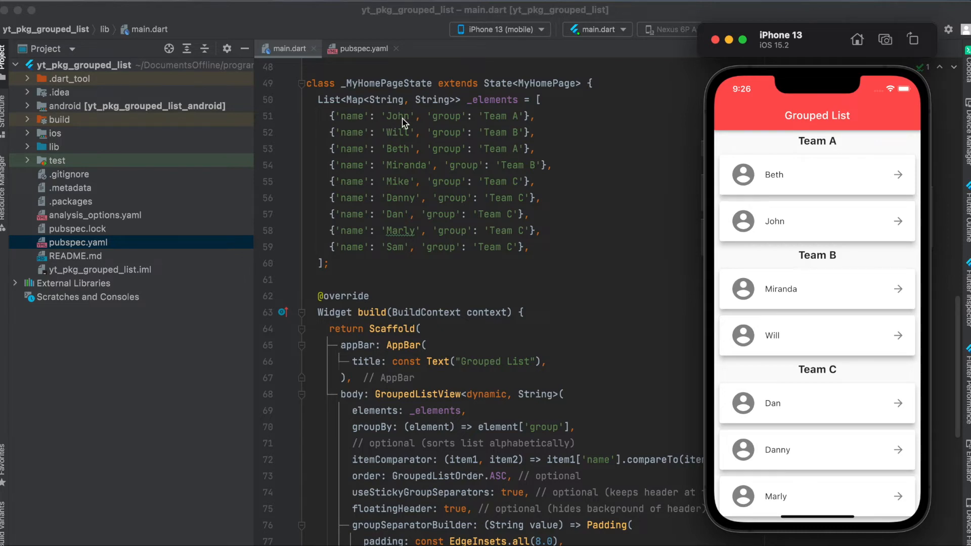
mouse_move(361, 126)
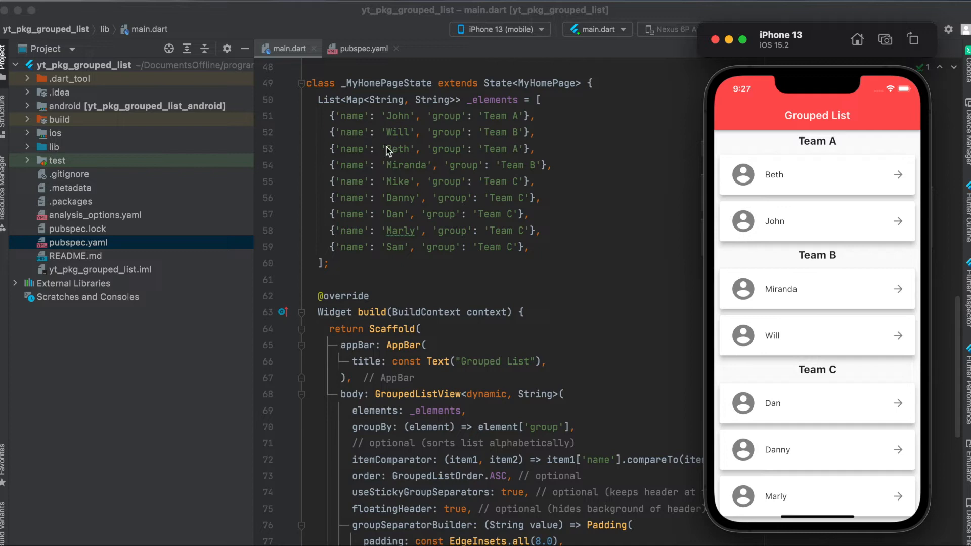
mouse_move(509, 124)
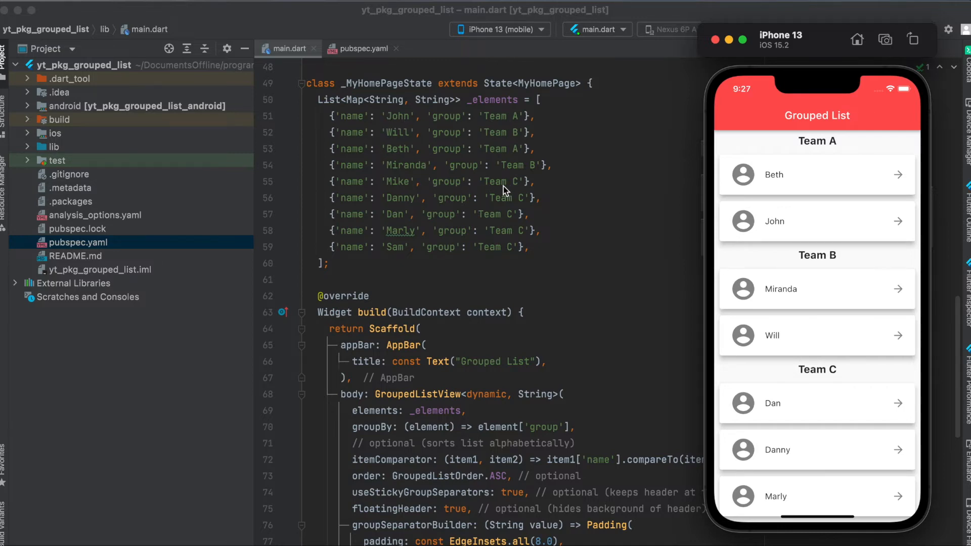
scroll(down, 3)
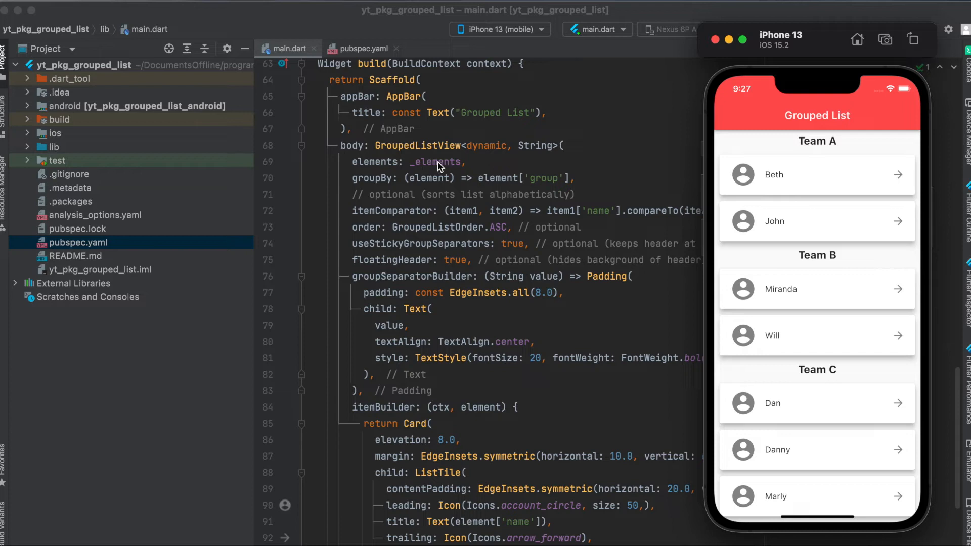
mouse_move(387, 187)
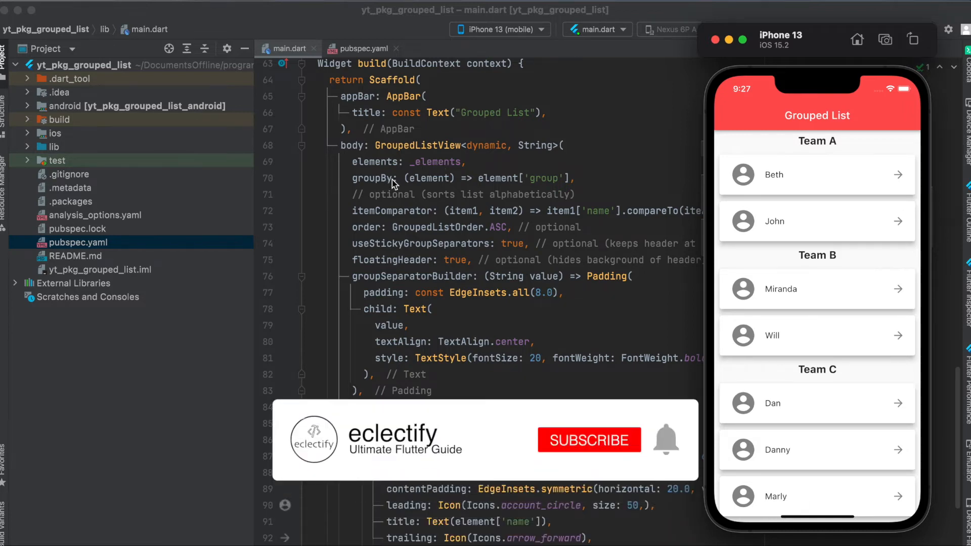
click(589, 440)
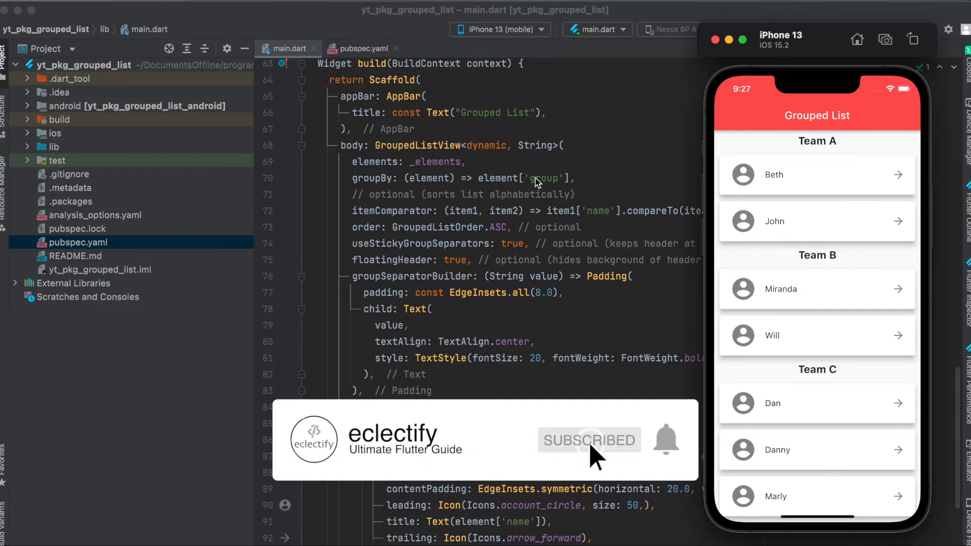
mouse_move(672, 455)
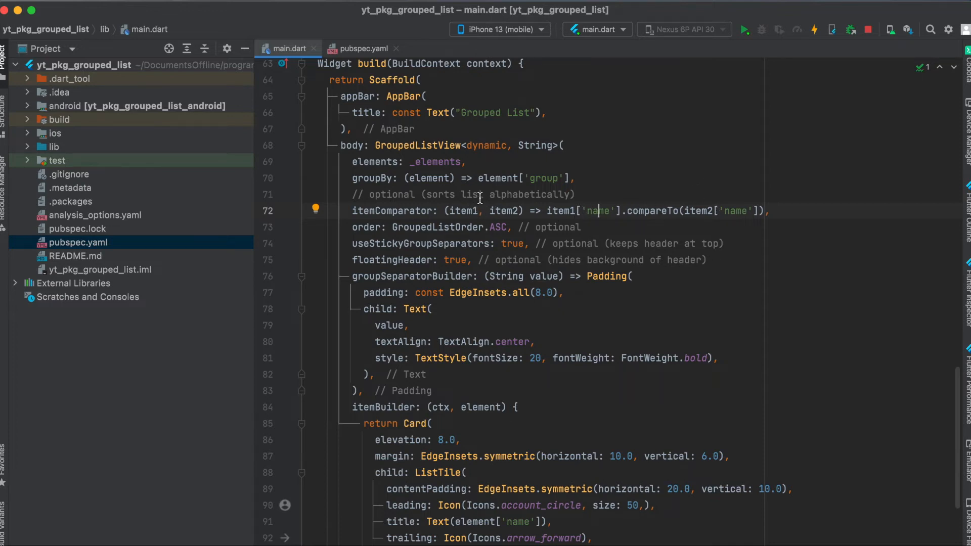
mouse_move(500, 198)
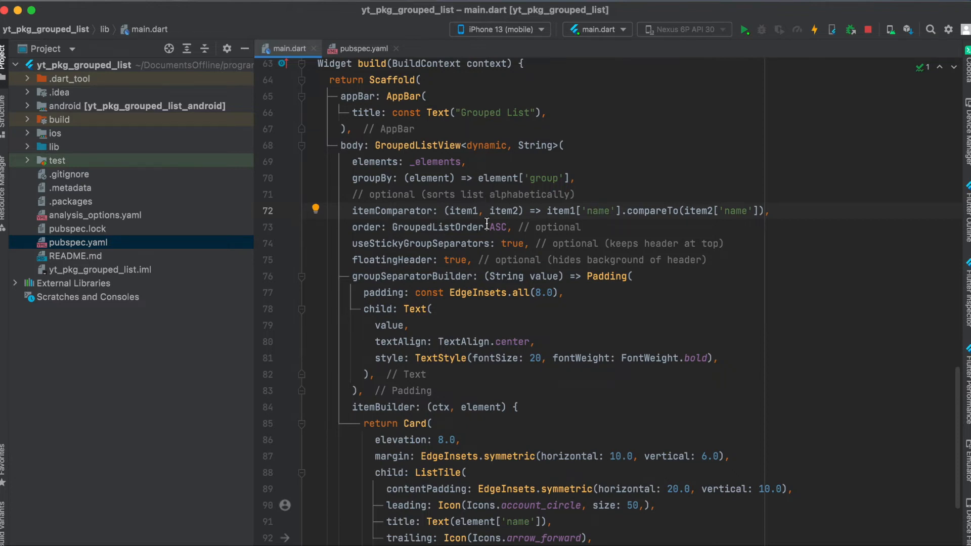
mouse_move(500, 226)
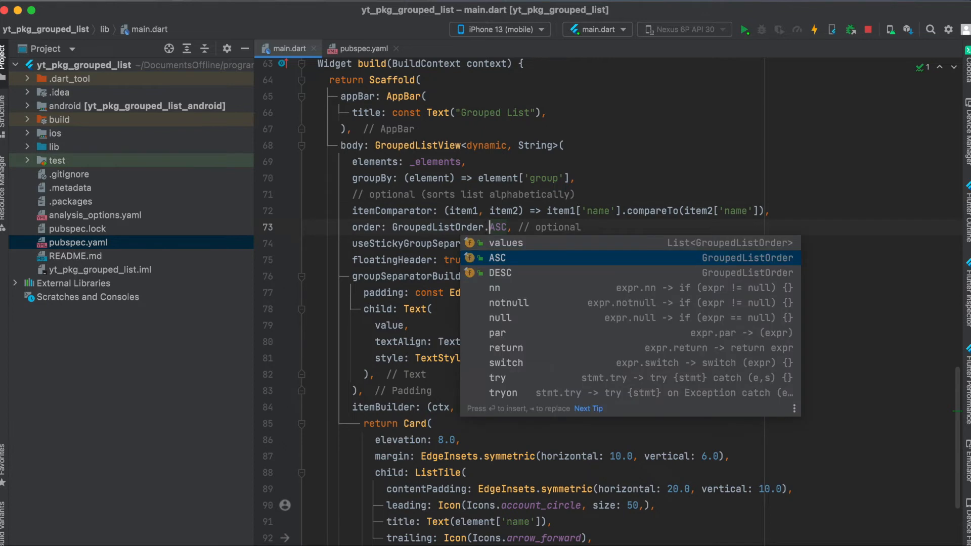
Step: Dismiss the suggestions leaving GroupedListOrder.ASC, and scroll to show the pinned Team A header
key(down)
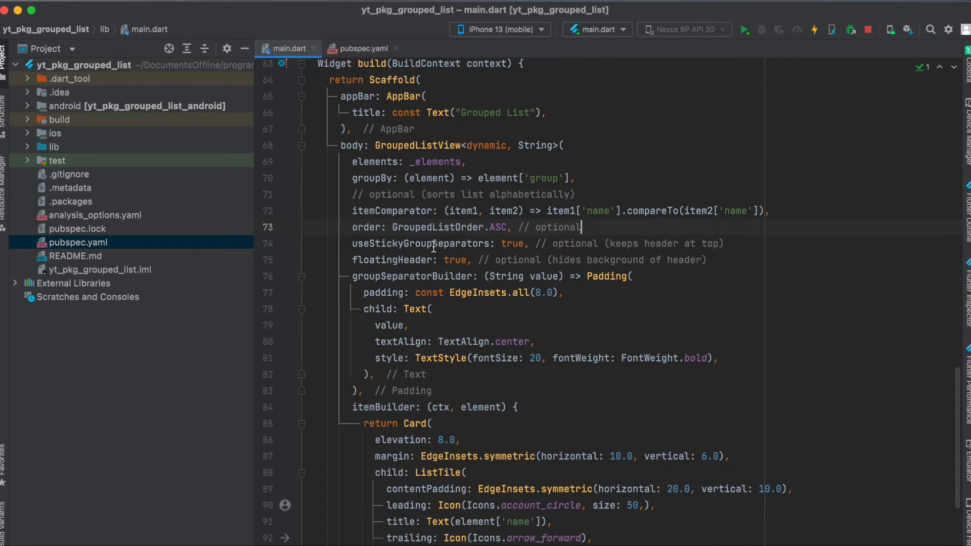
mouse_move(413, 243)
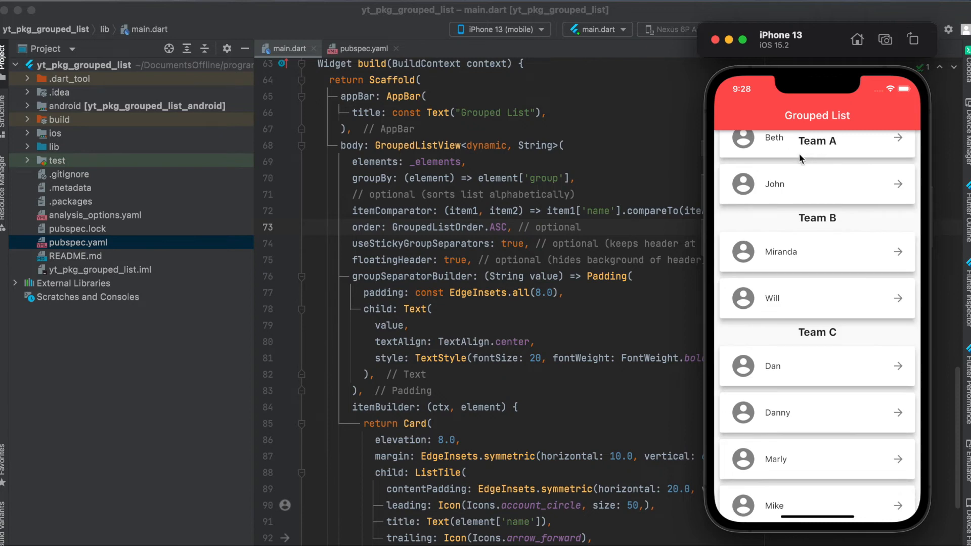
scroll(down, 3)
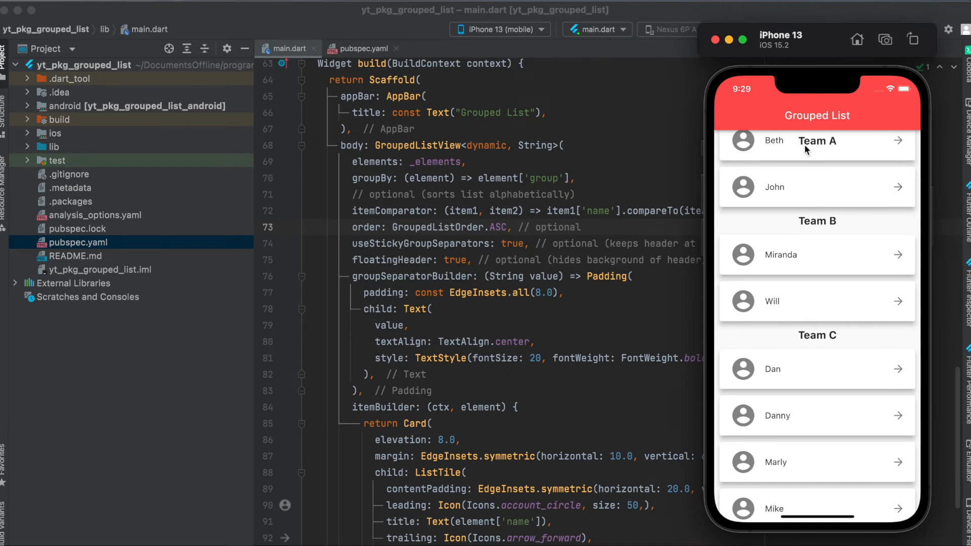
mouse_move(398, 269)
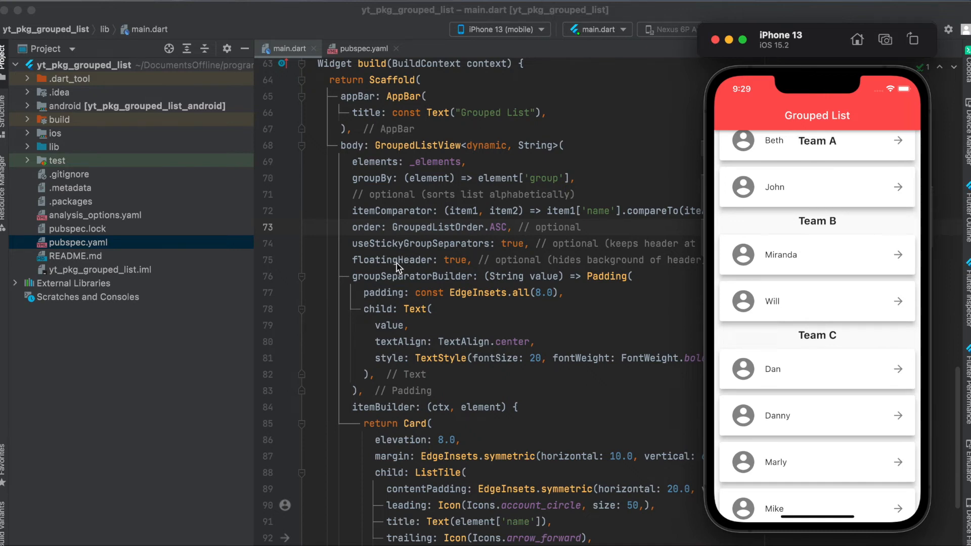
mouse_move(384, 267)
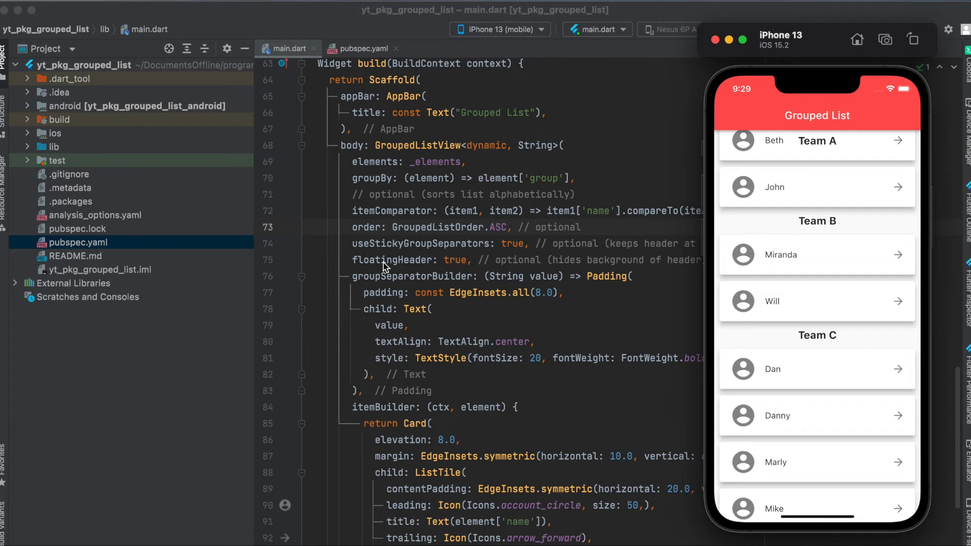
mouse_move(669, 180)
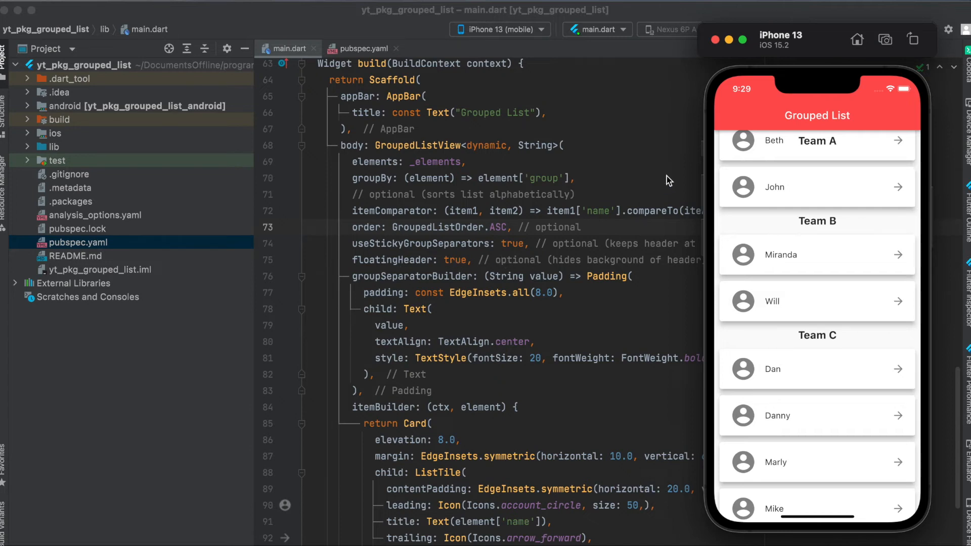
mouse_move(814, 143)
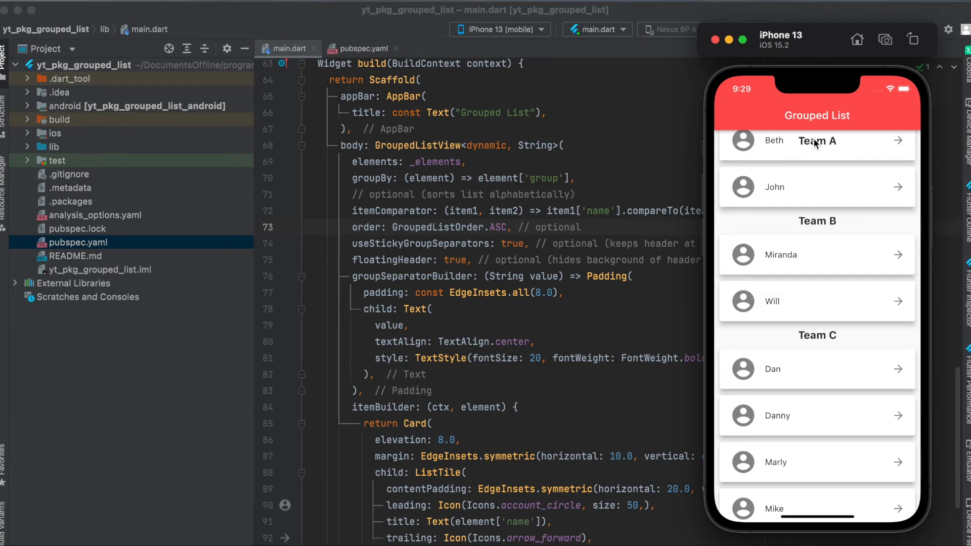
mouse_move(816, 146)
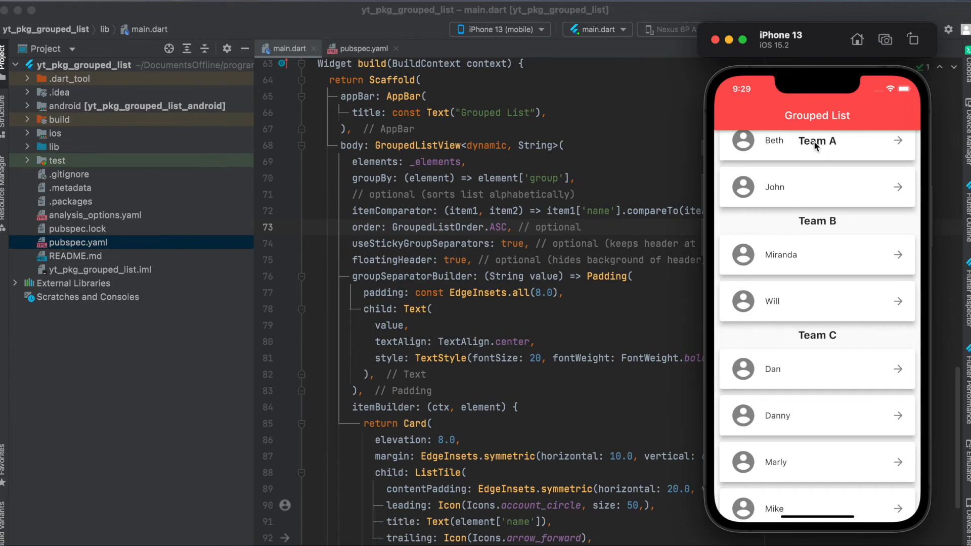
mouse_move(484, 274)
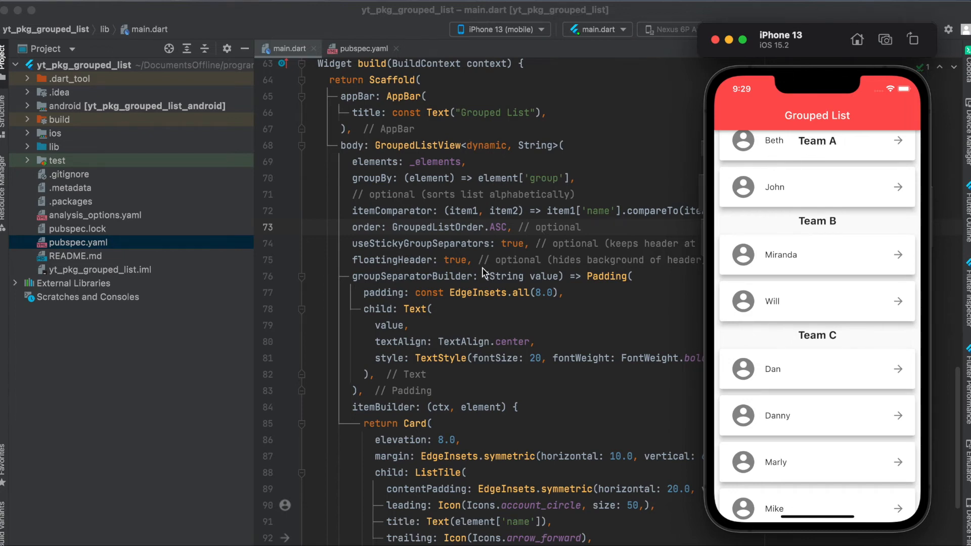
text(false)
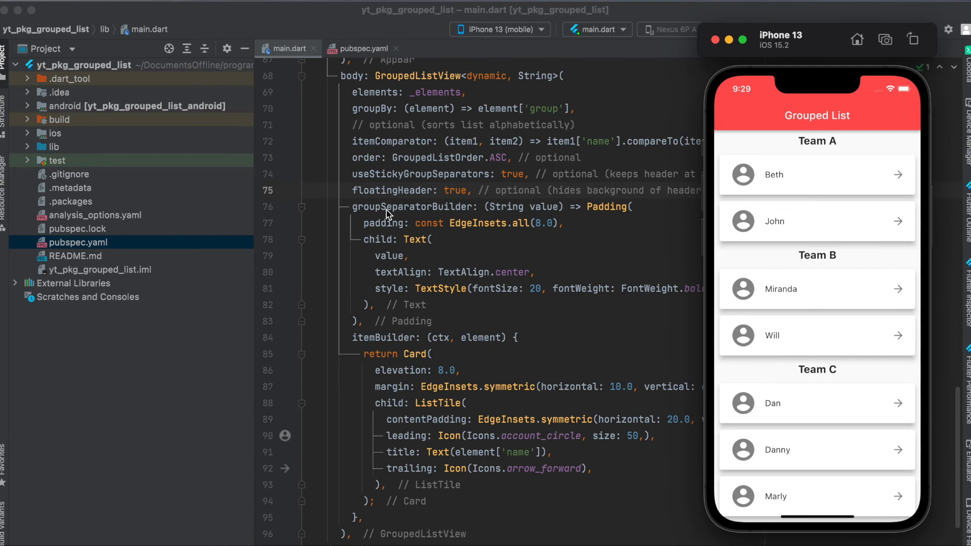
mouse_move(425, 213)
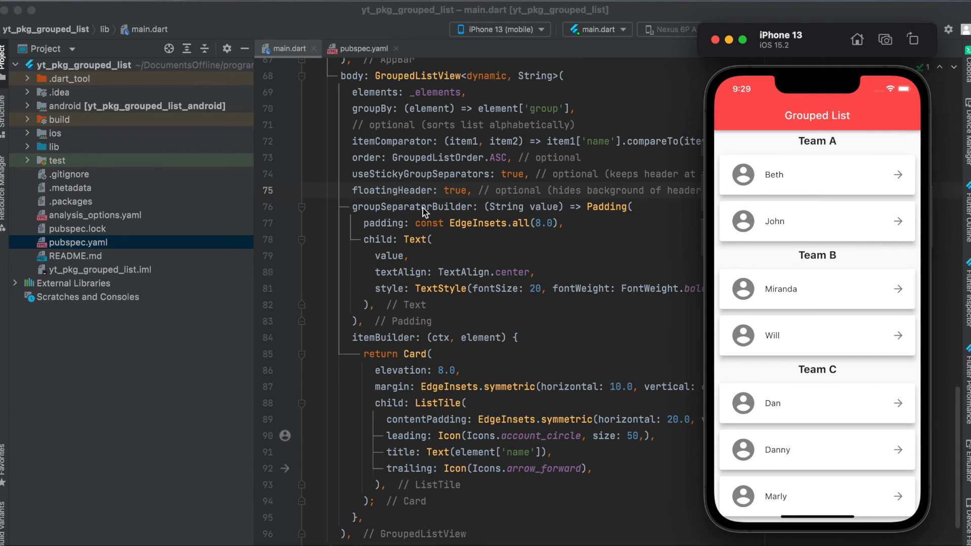
mouse_move(828, 149)
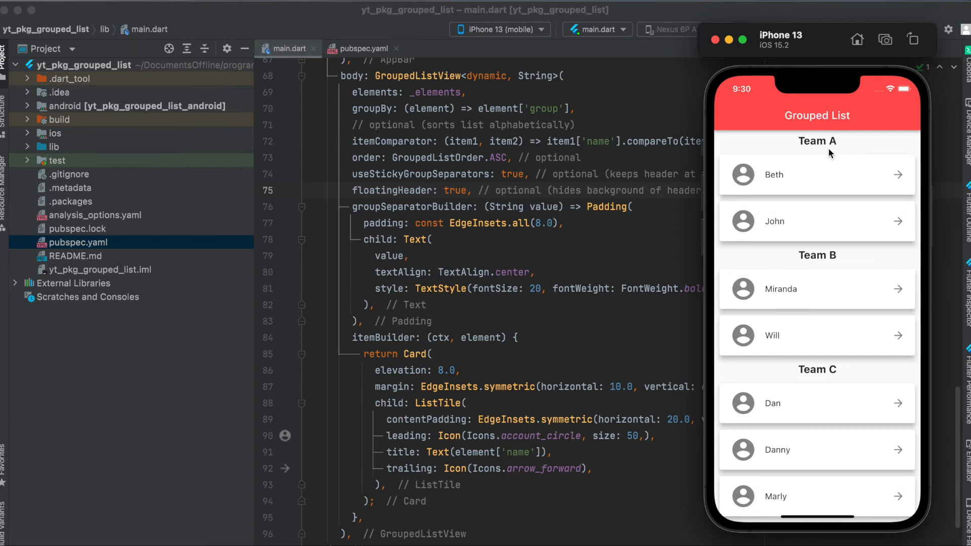
mouse_move(408, 262)
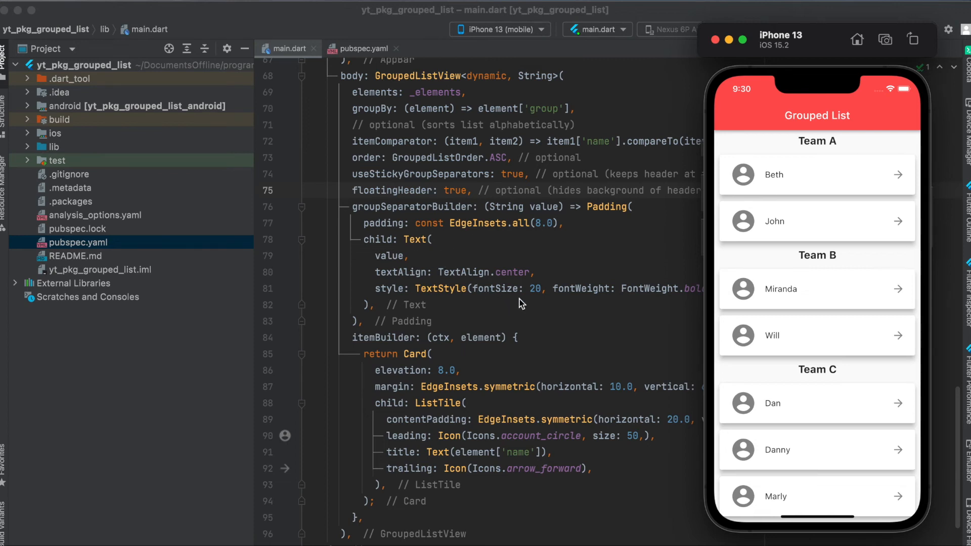
mouse_move(653, 303)
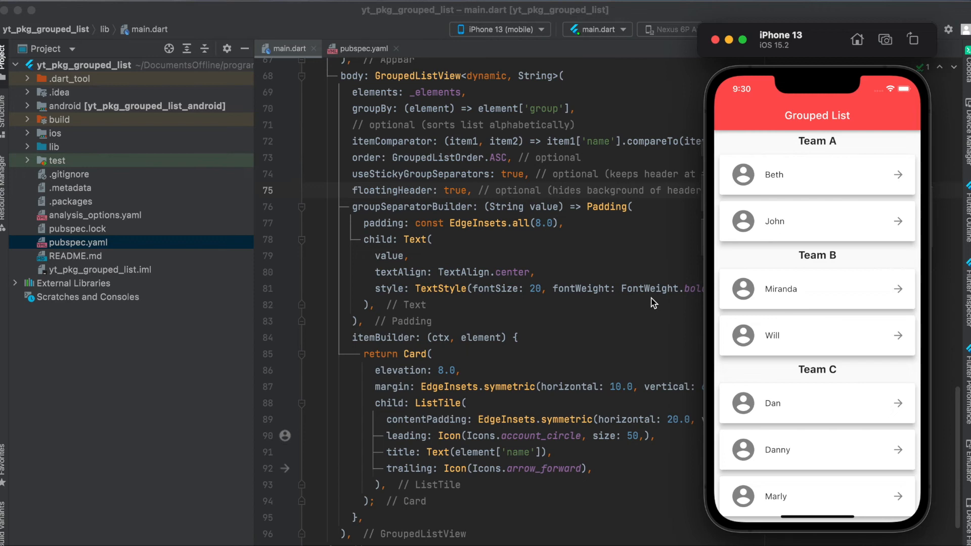
Step: Scroll main.dart past itemBuilder to the closing GroupedListView and Scaffold lines
scroll(down, 3)
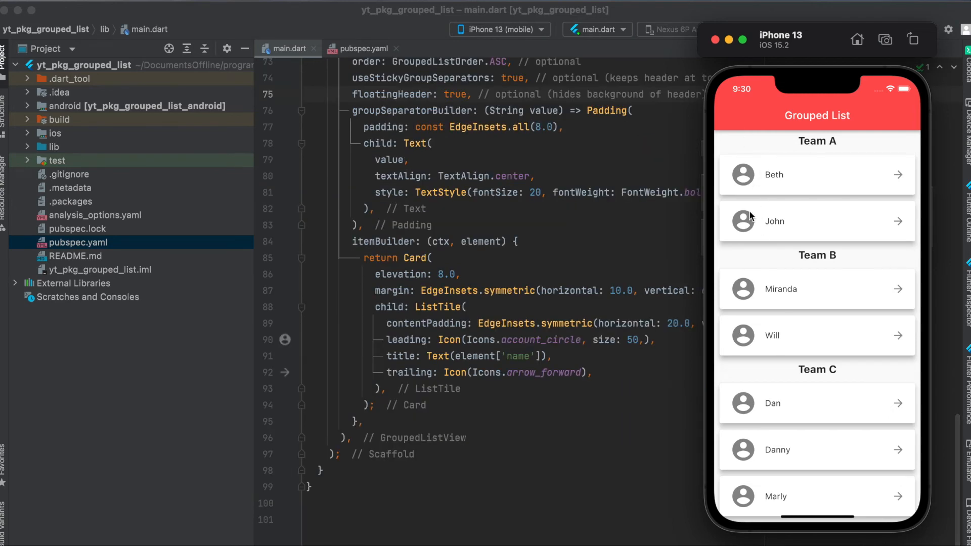
mouse_move(395, 246)
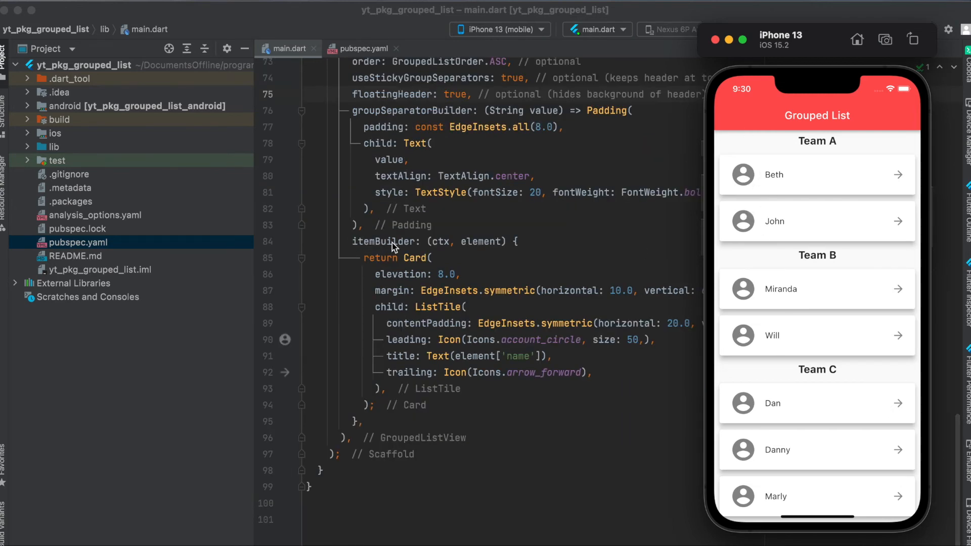
mouse_move(457, 249)
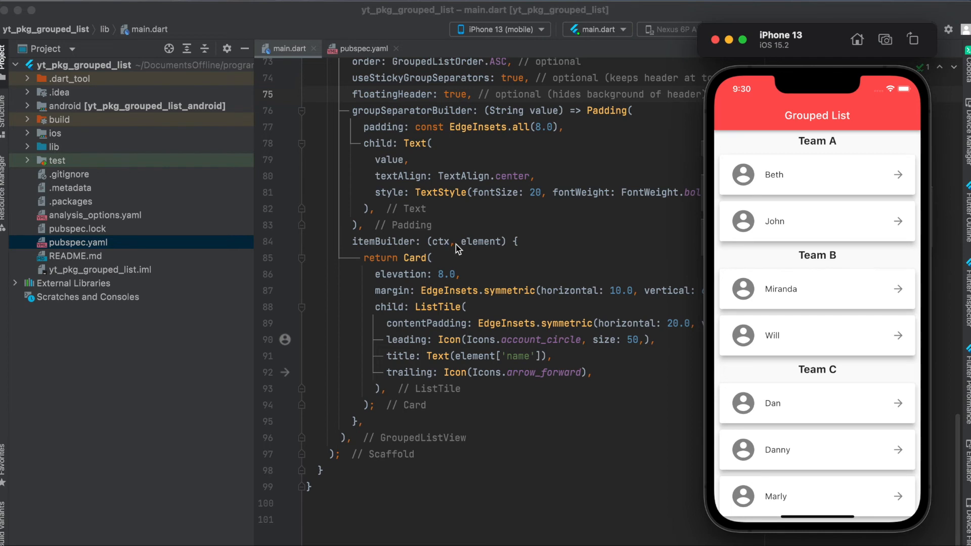
mouse_move(767, 177)
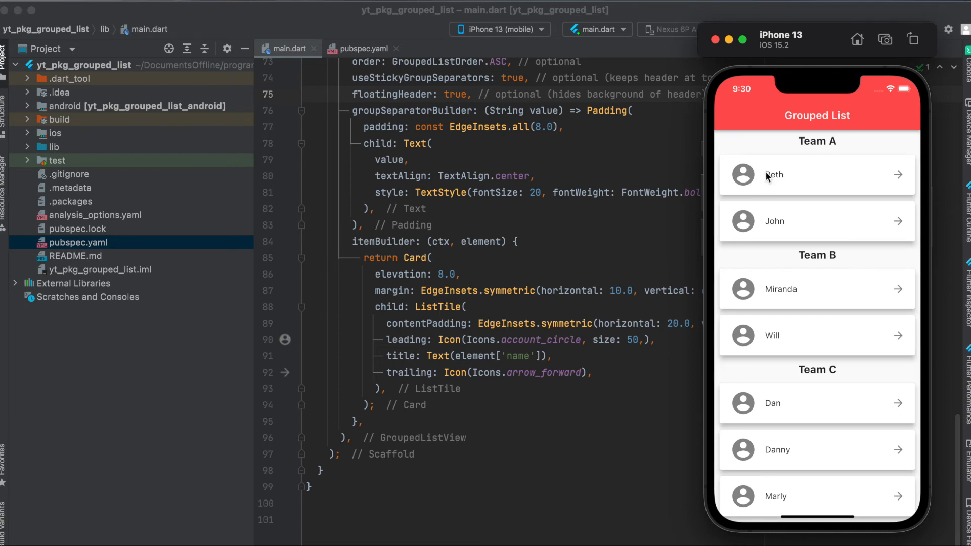
mouse_move(759, 226)
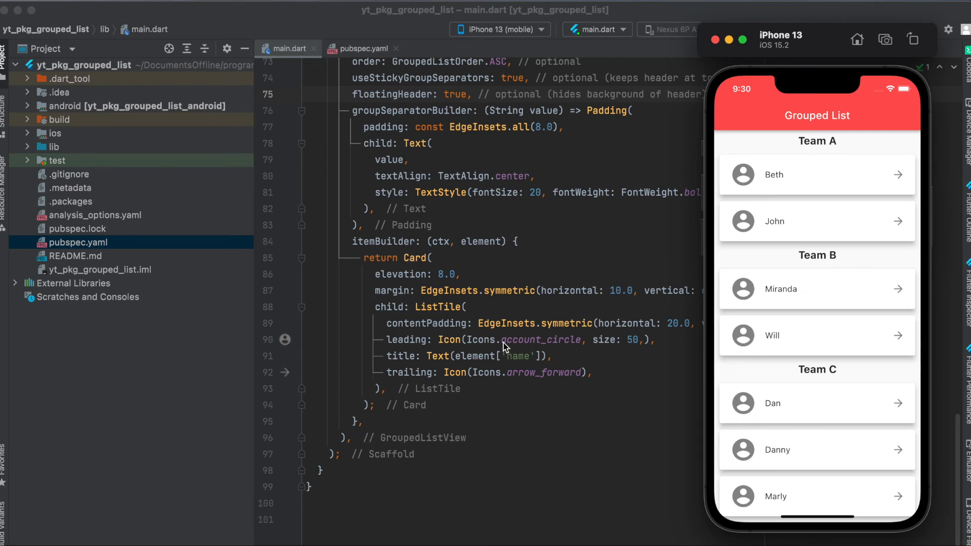
mouse_move(729, 188)
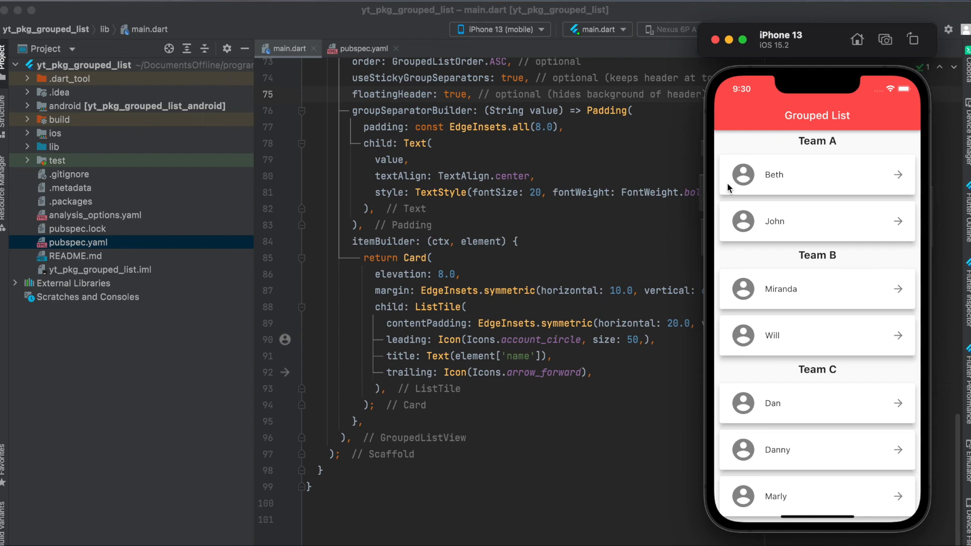
mouse_move(799, 180)
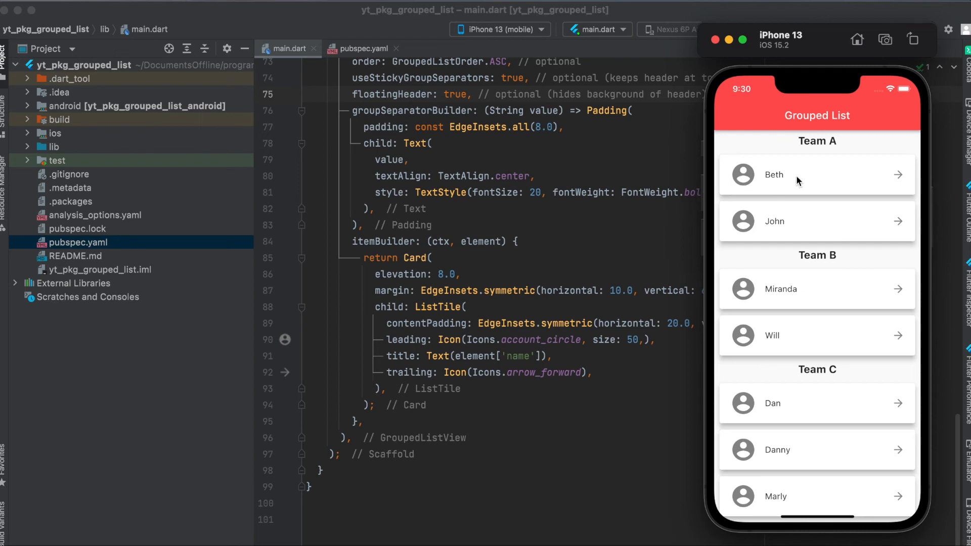
mouse_move(891, 179)
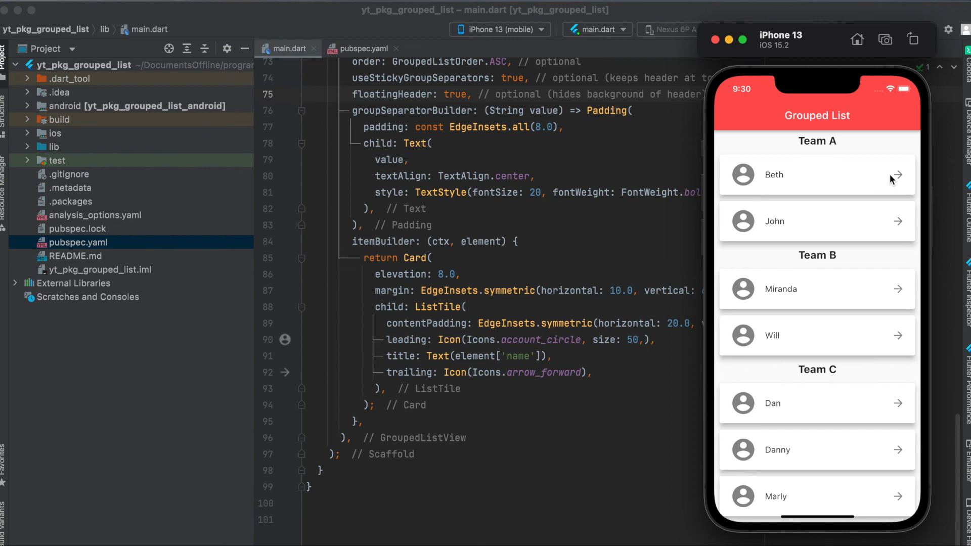
mouse_move(497, 330)
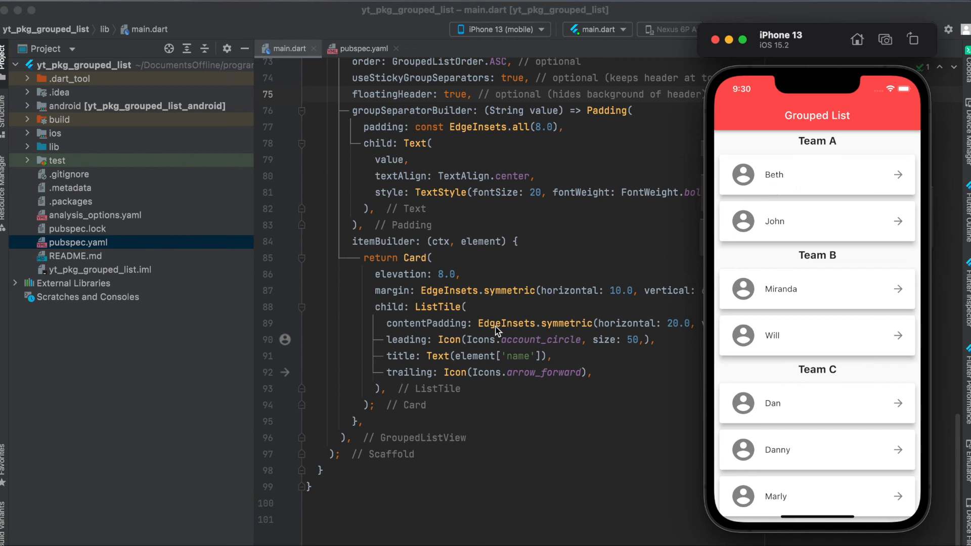
mouse_move(521, 361)
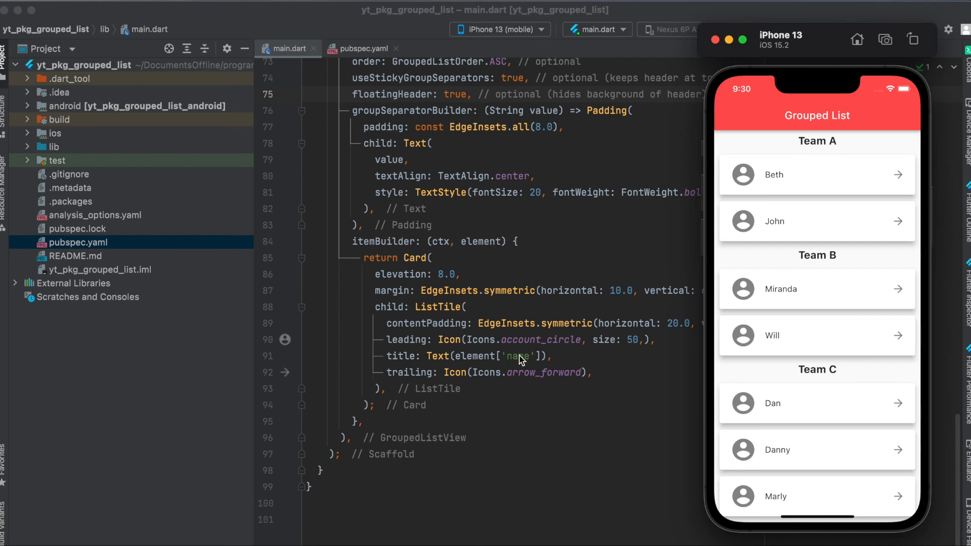
mouse_move(767, 185)
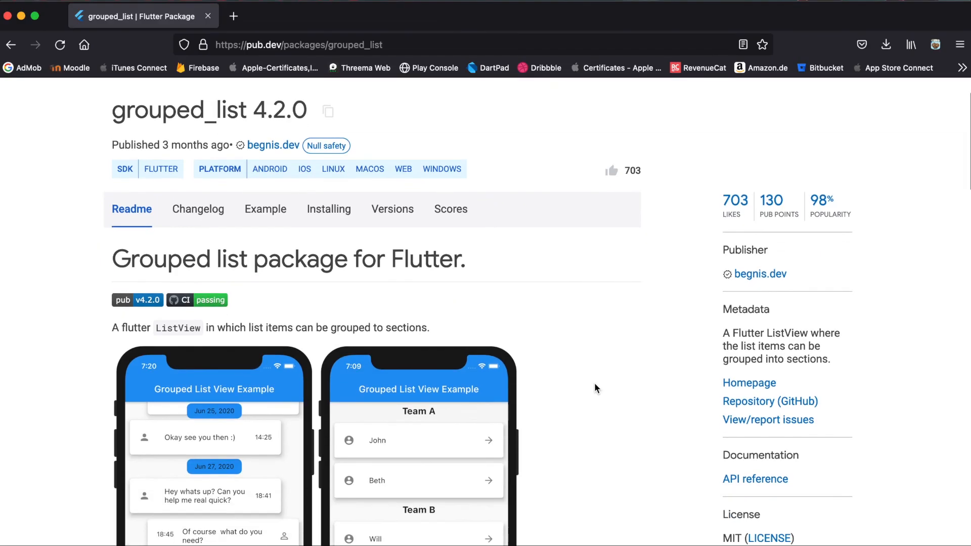
scroll(down, 3)
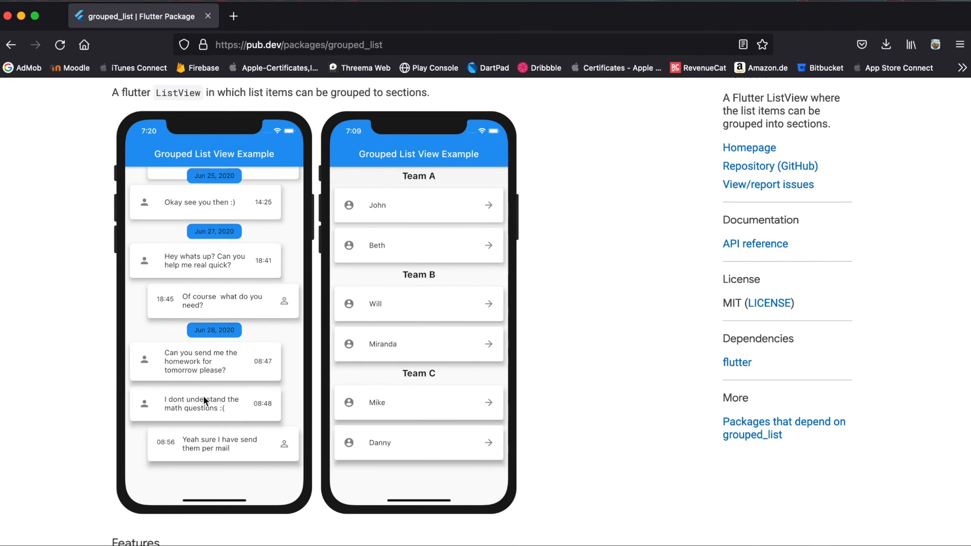
mouse_move(763, 170)
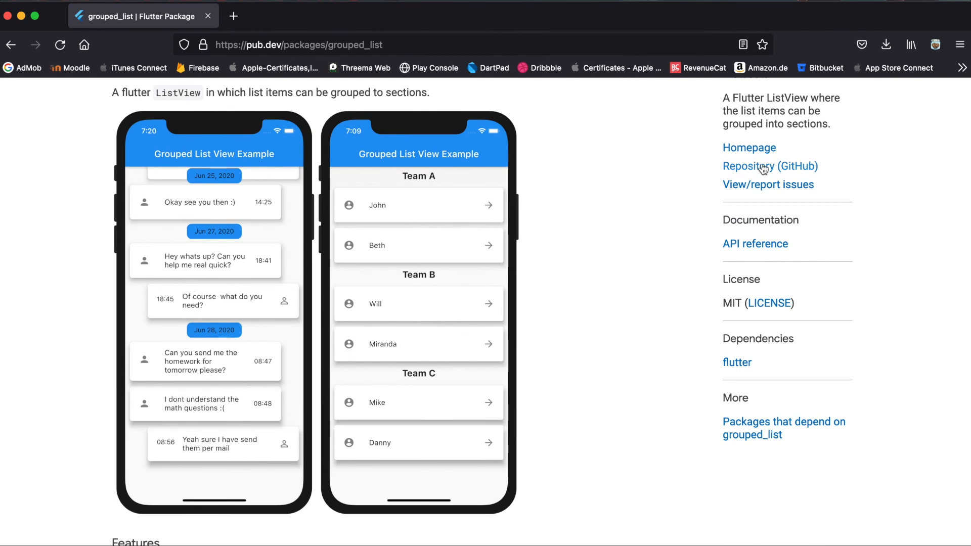
mouse_move(786, 170)
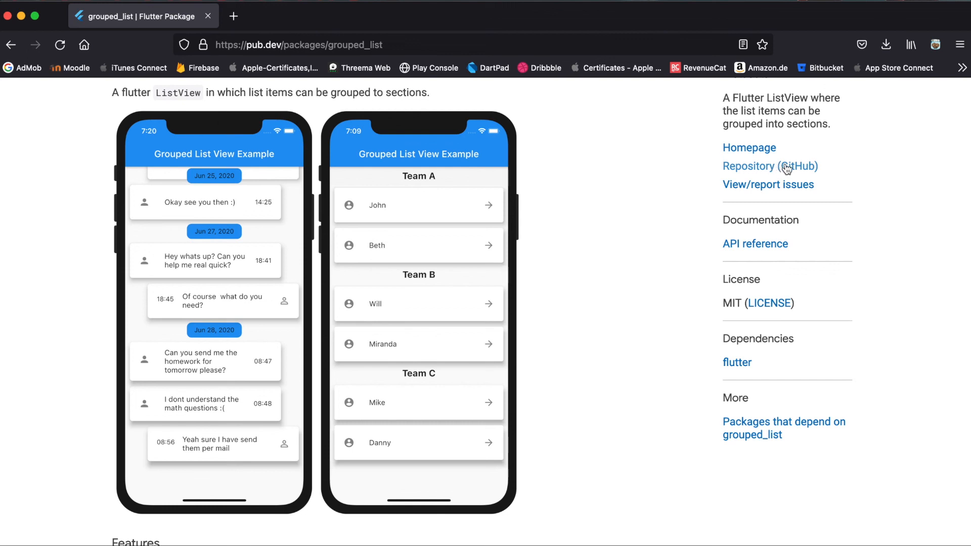
mouse_move(664, 215)
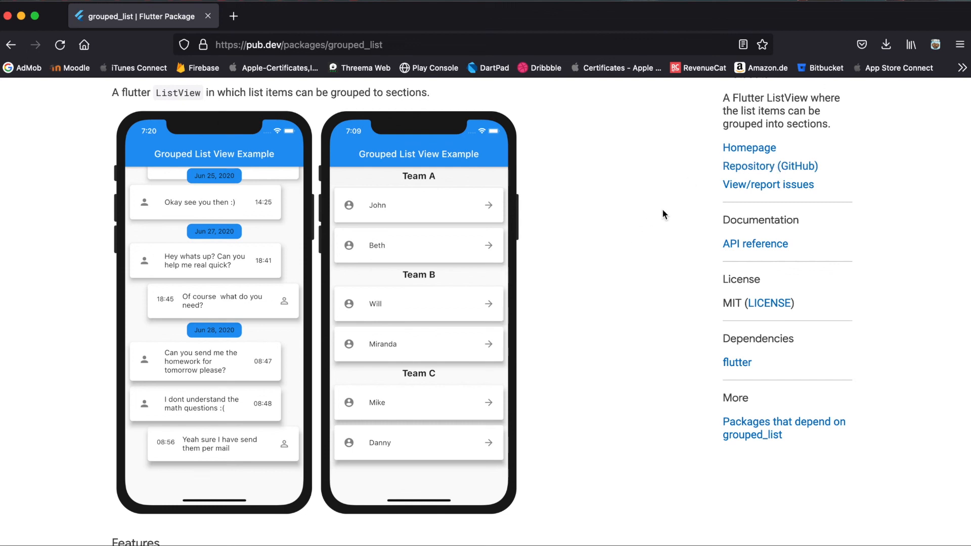
mouse_move(178, 420)
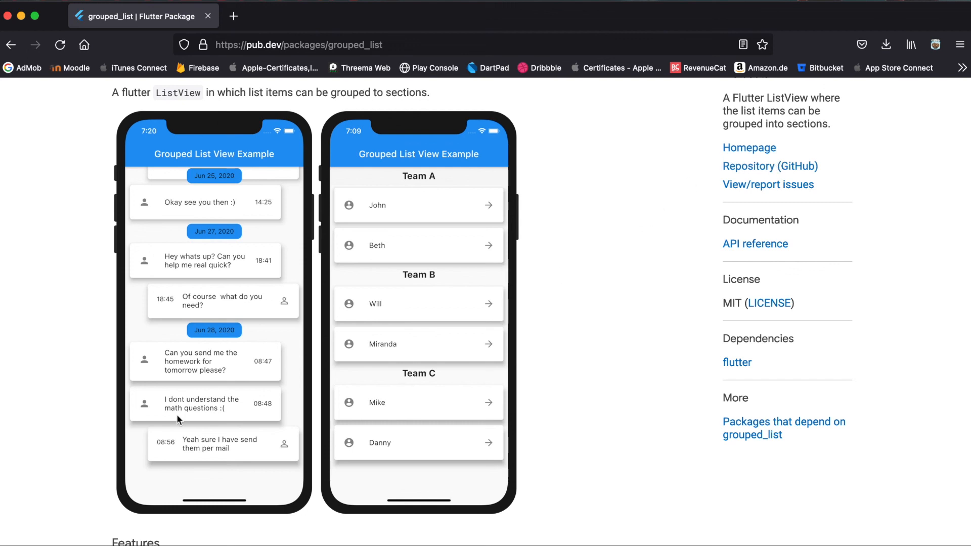